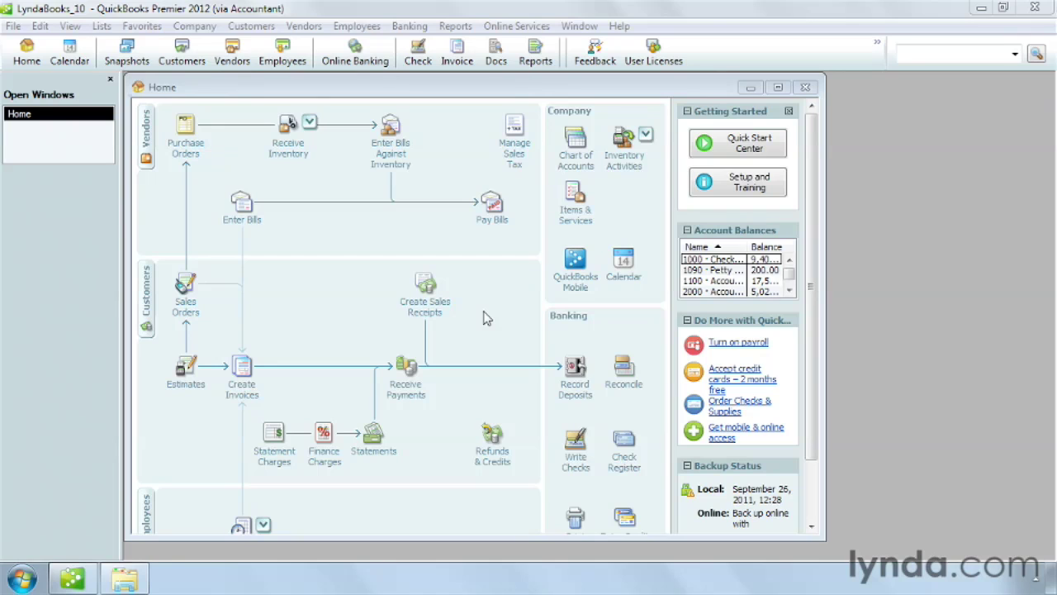
{"action": "mouse_move", "coordinate": [46, 11]}
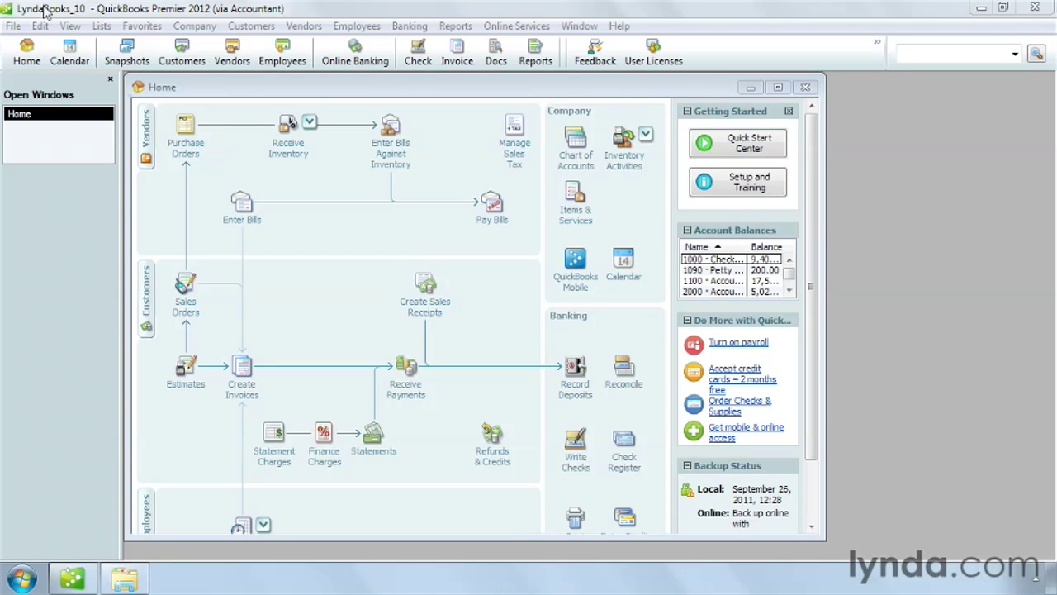
- In Edit > Preferences, turn off automatic payment application on the Payments company tab
{"action": "left_click", "coordinate": [40, 26]}
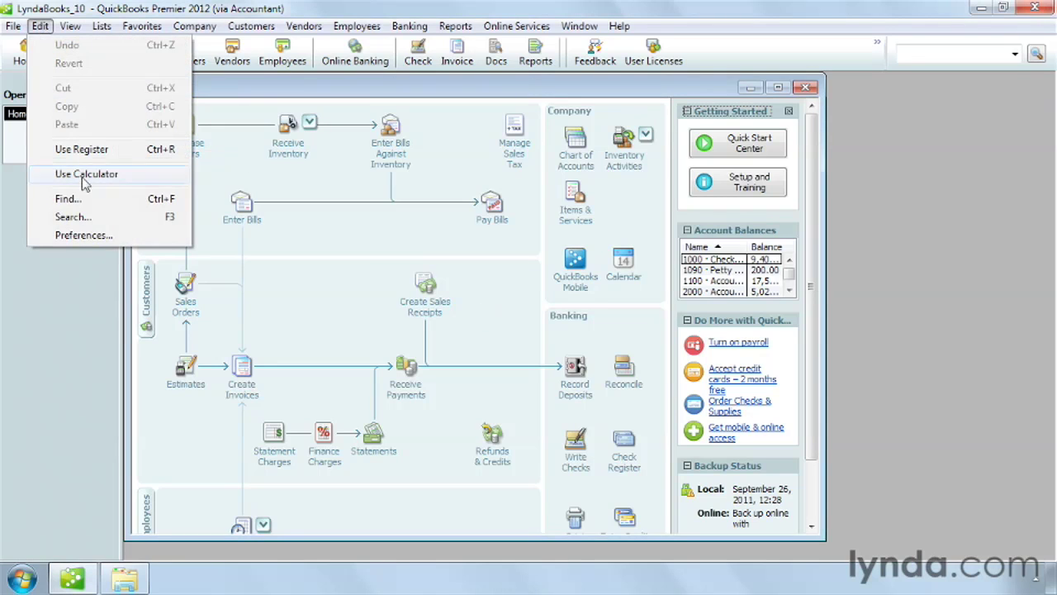
{"action": "left_click", "coordinate": [82, 235]}
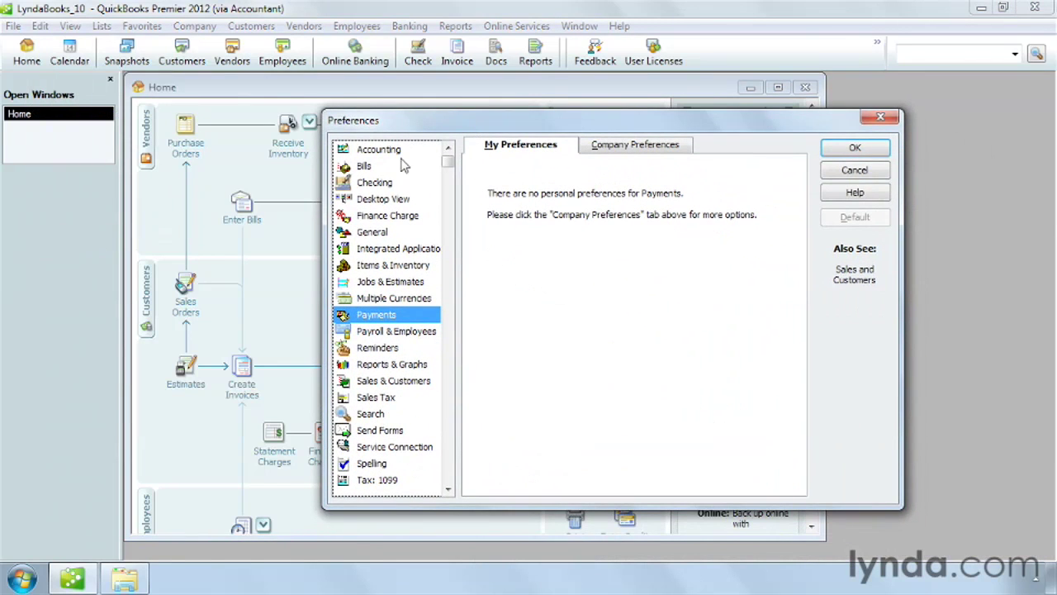
{"action": "mouse_move", "coordinate": [373, 318]}
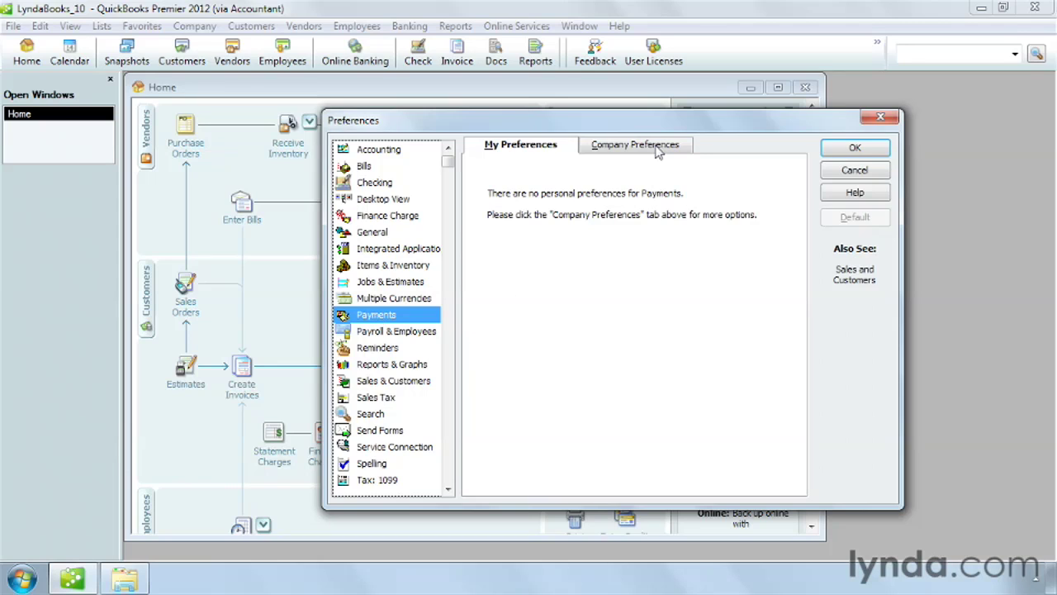
{"action": "left_click", "coordinate": [634, 143]}
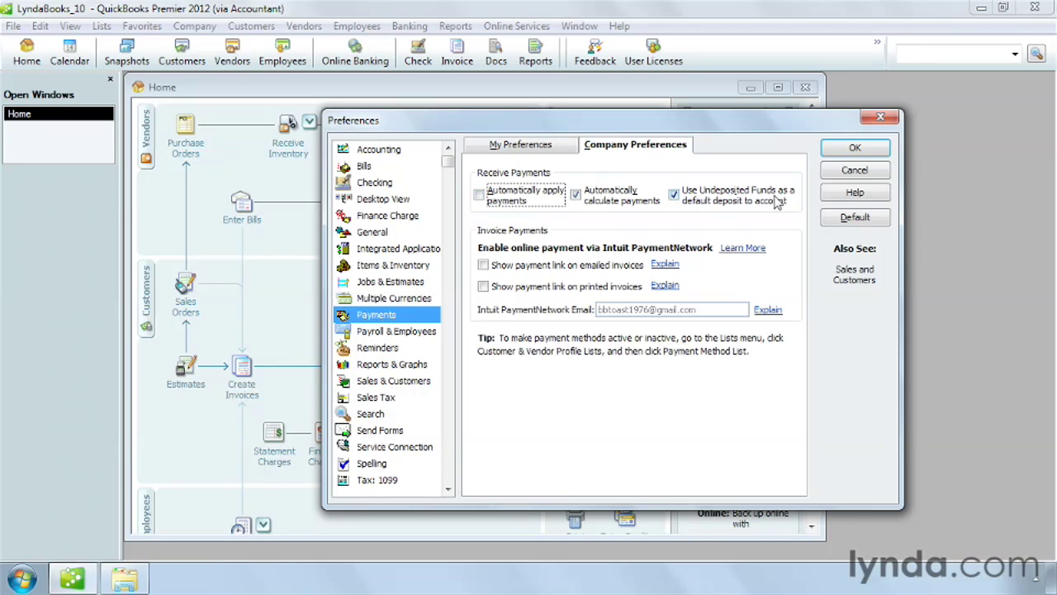
{"action": "left_click", "coordinate": [856, 147]}
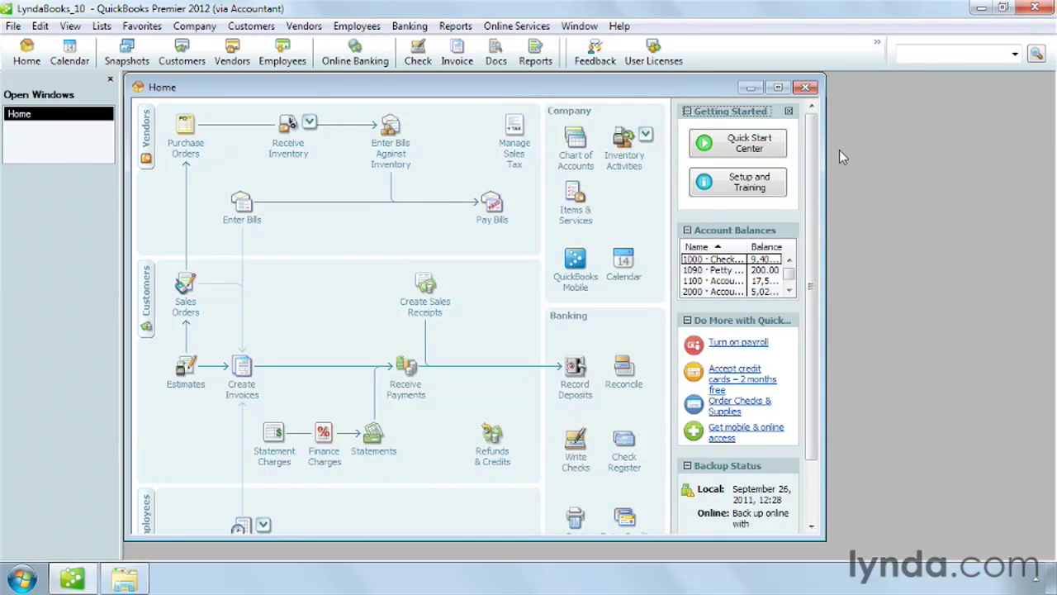
{"action": "mouse_move", "coordinate": [428, 406]}
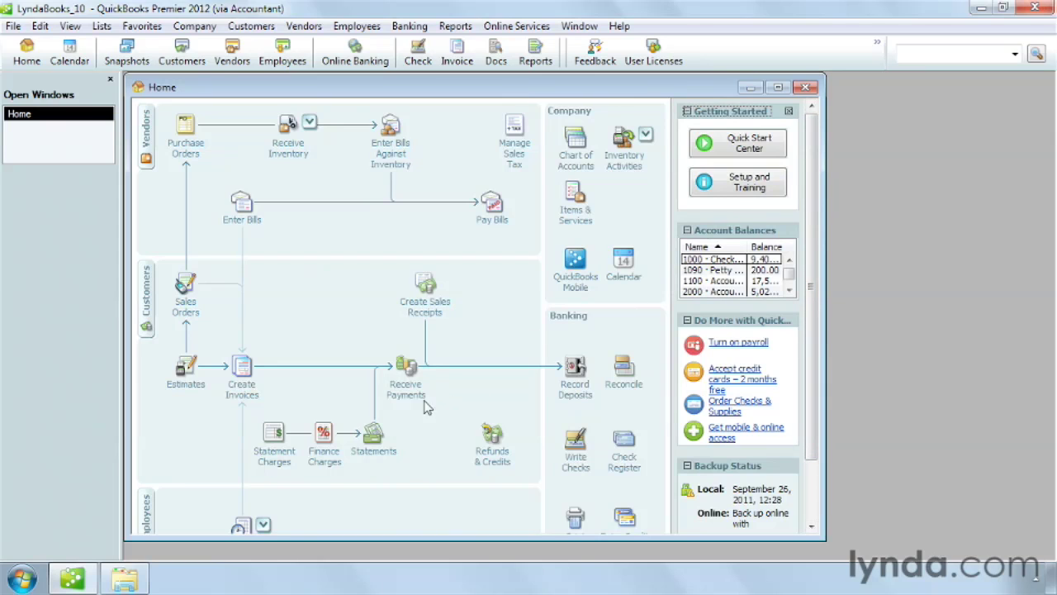
- Start a Receive Payments form for Water Way Homes with amount 2400
{"action": "left_click", "coordinate": [406, 367]}
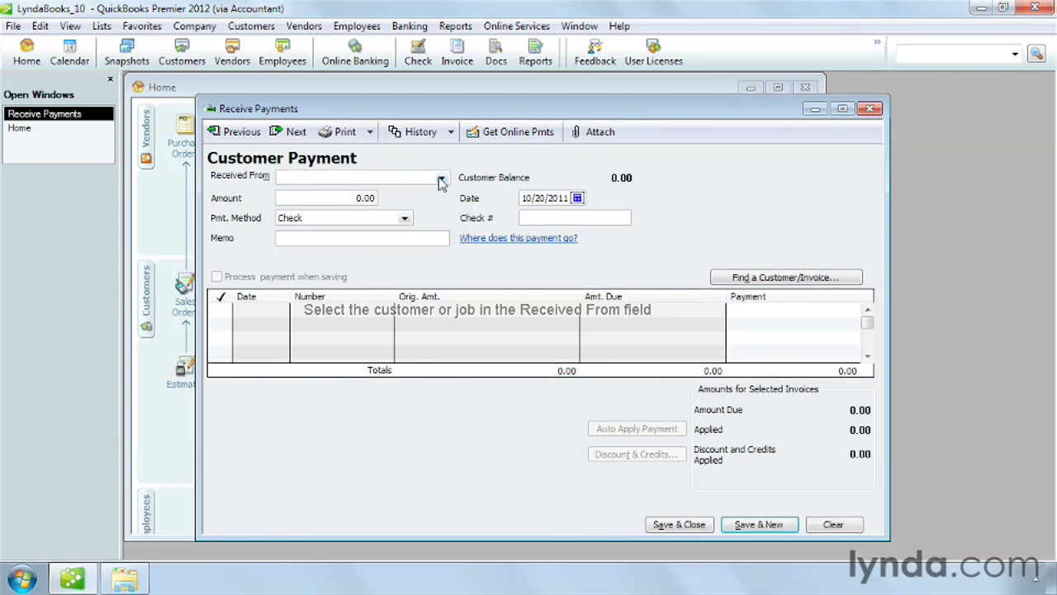
{"action": "left_click", "coordinate": [441, 179]}
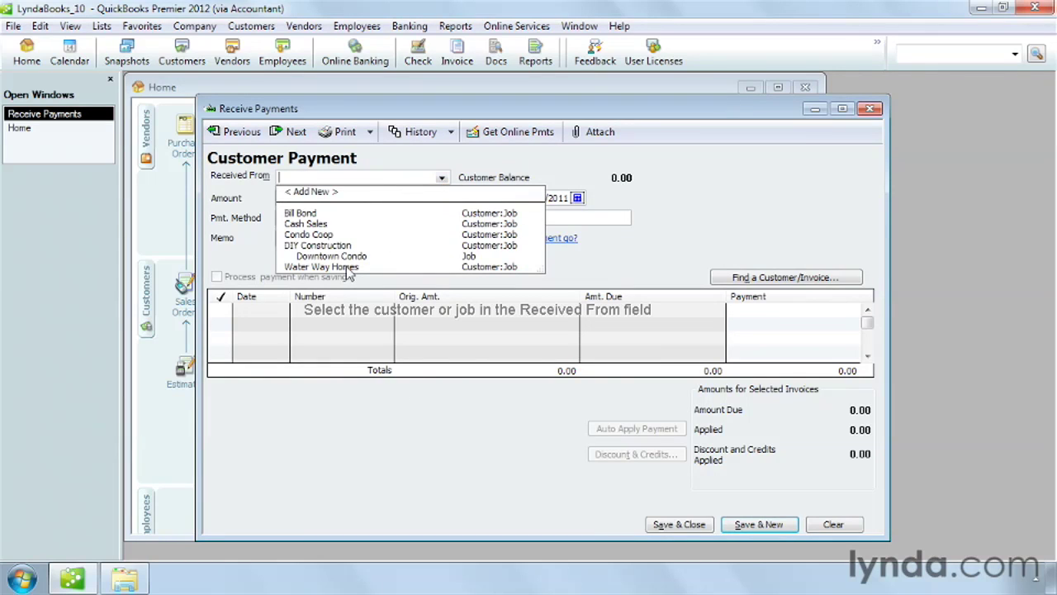
{"action": "left_click", "coordinate": [320, 265]}
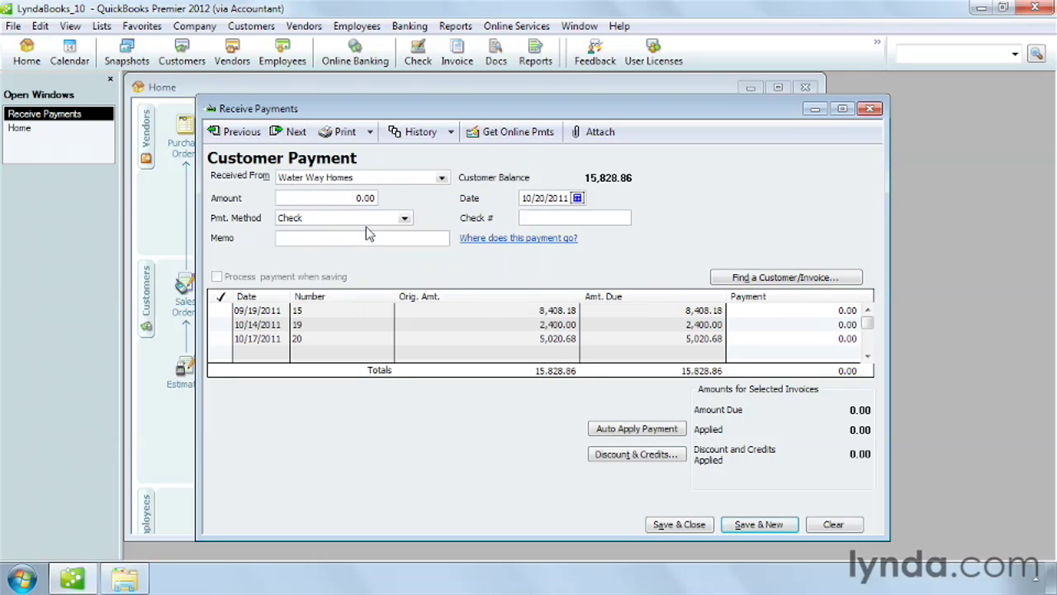
{"action": "left_click", "coordinate": [326, 198]}
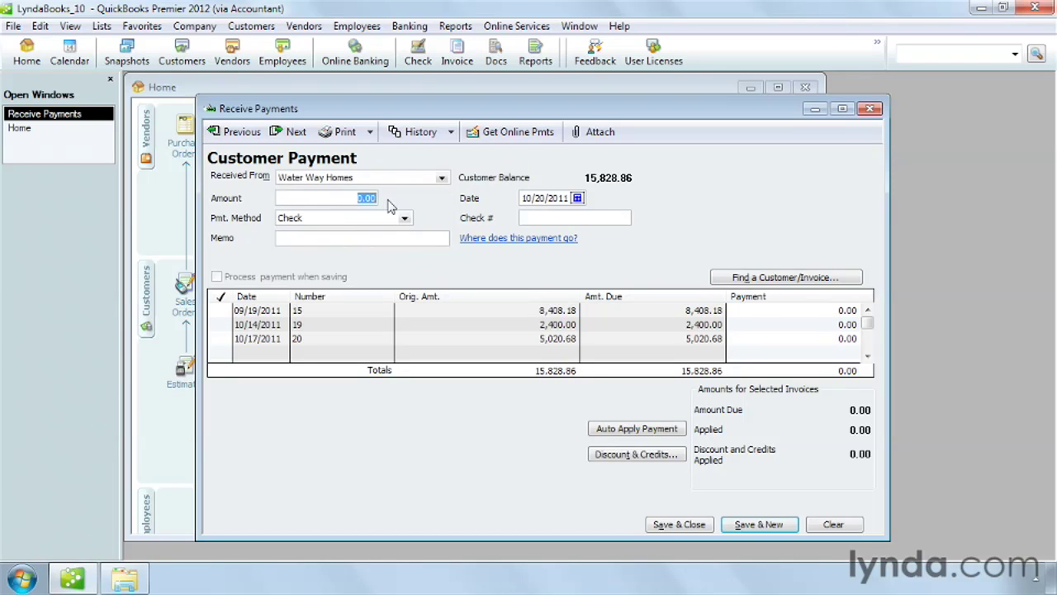
{"action": "type", "text": "2400"}
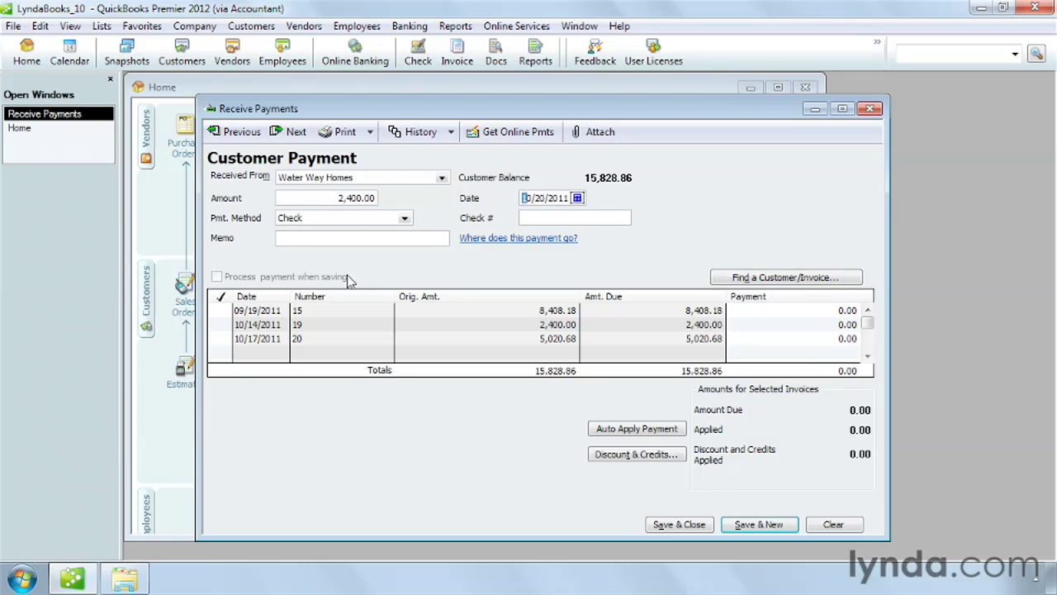
{"action": "mouse_move", "coordinate": [344, 218]}
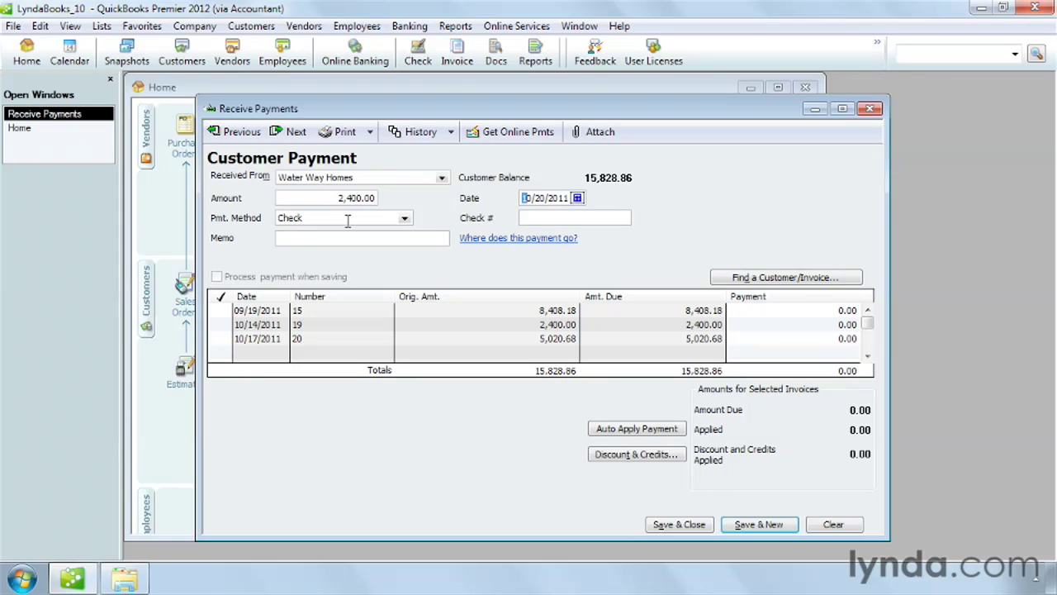
- Set the payment method to Check and move to the check number
{"action": "left_click", "coordinate": [403, 218]}
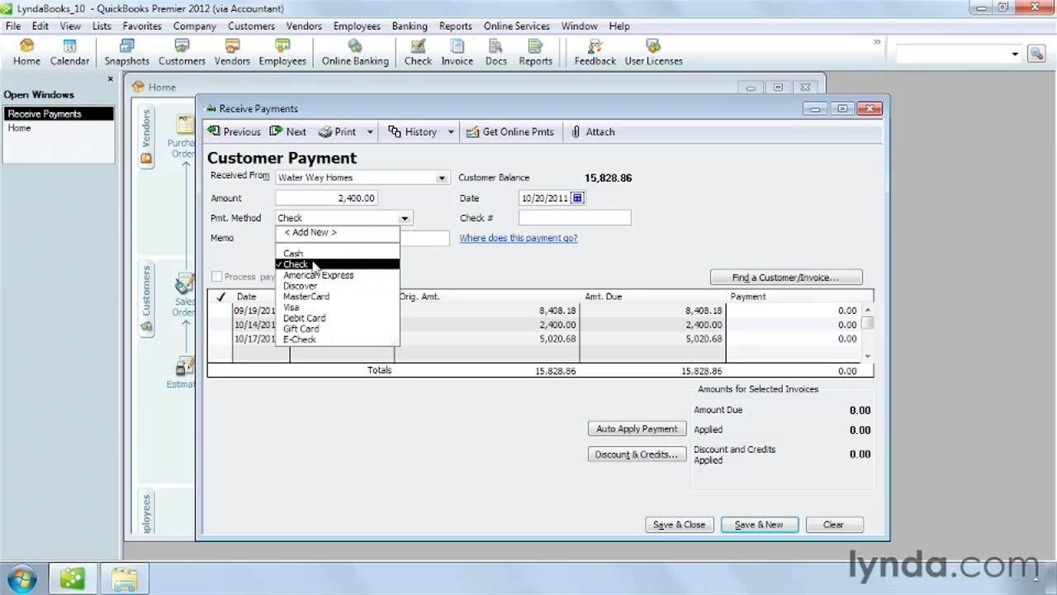
{"action": "left_click", "coordinate": [294, 264]}
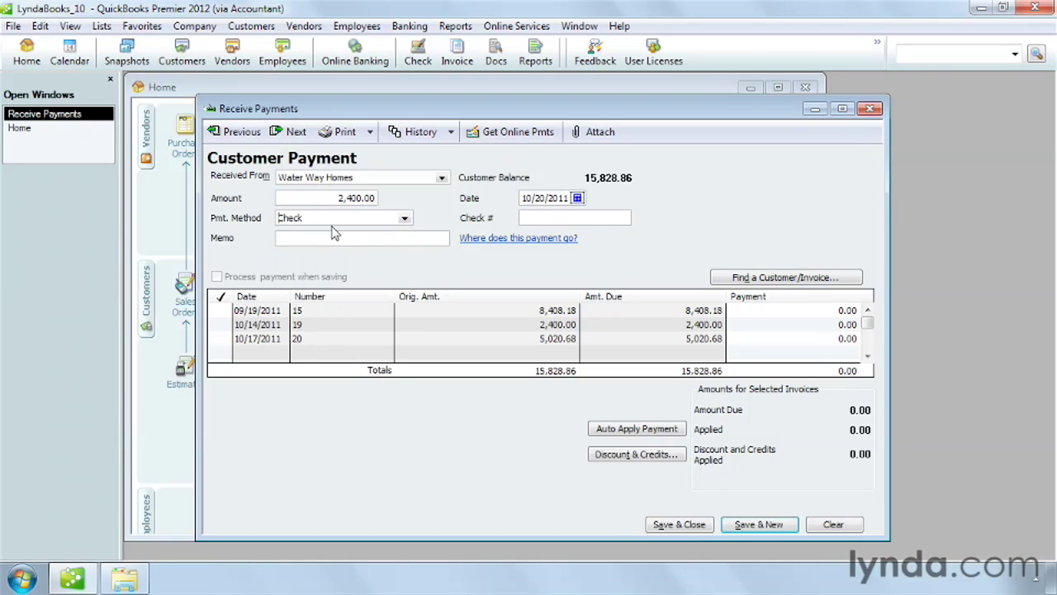
{"action": "left_click", "coordinate": [575, 218]}
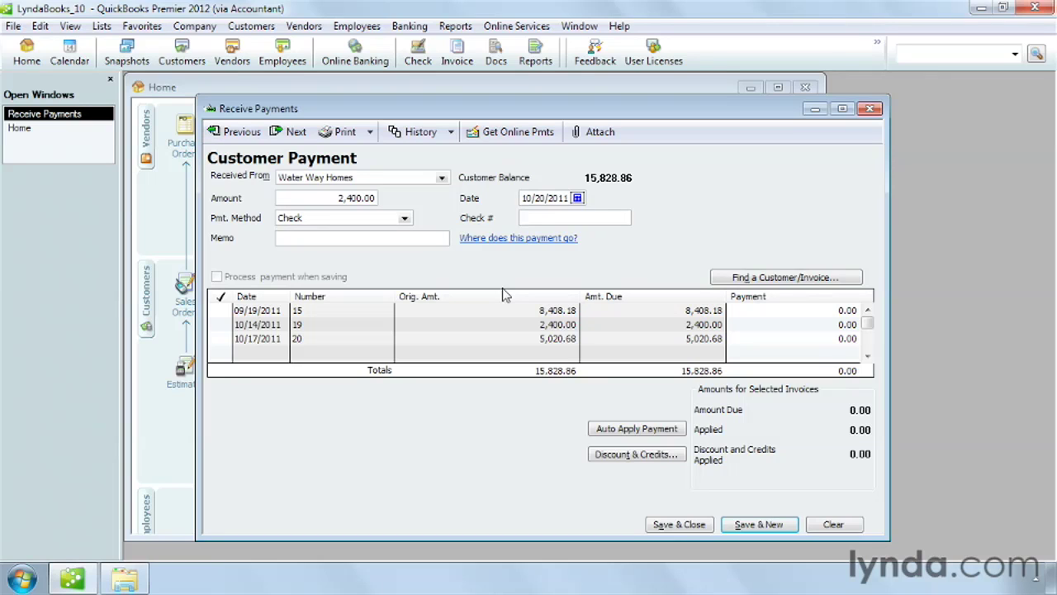
- Mark invoice 19 and apply the 2,400 check payment to it
{"action": "left_click", "coordinate": [575, 218]}
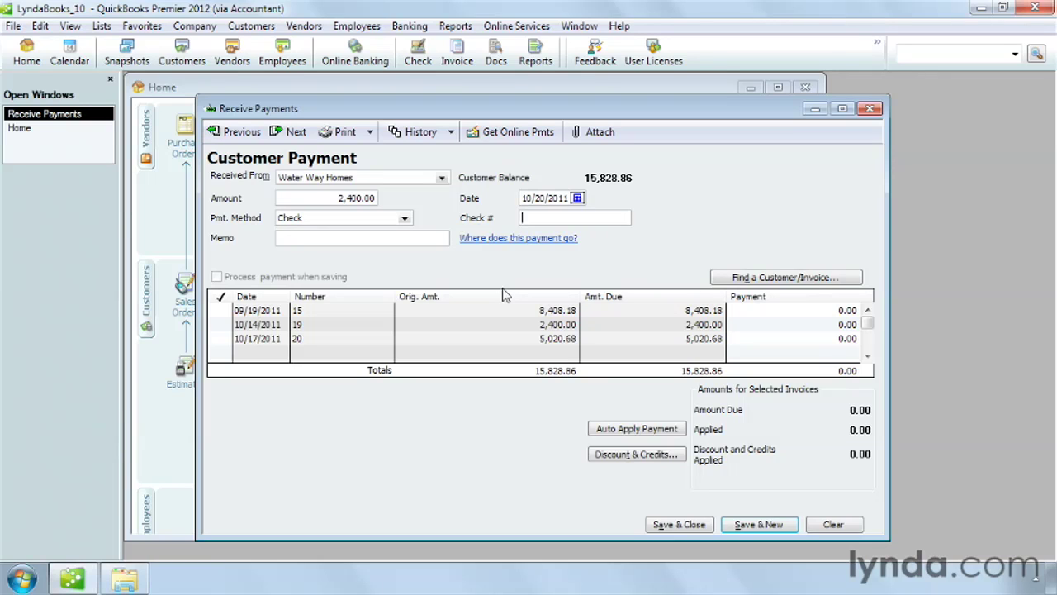
{"action": "left_click", "coordinate": [222, 324]}
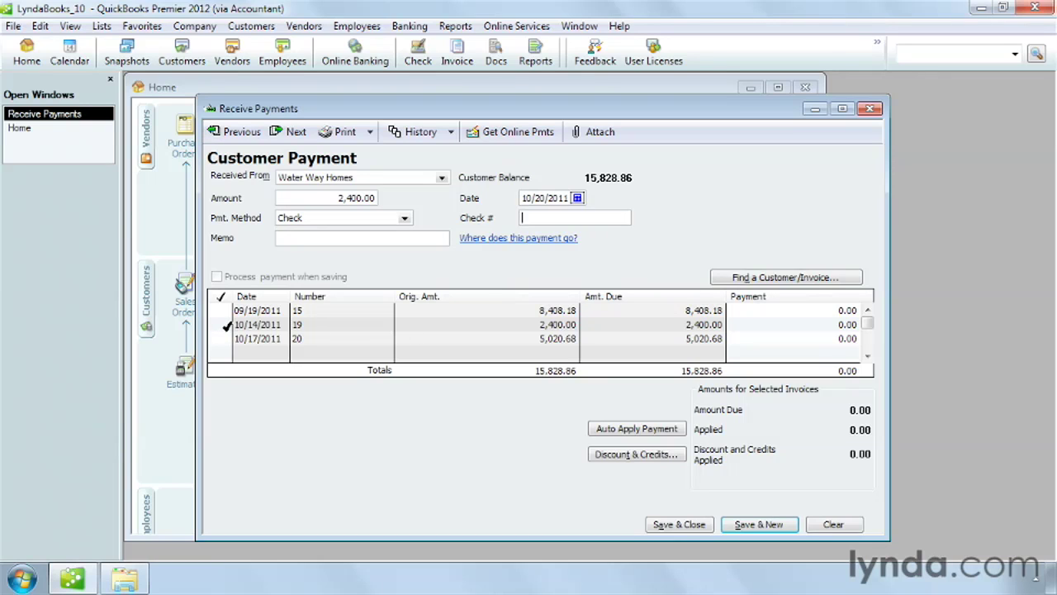
{"action": "left_click", "coordinate": [257, 324]}
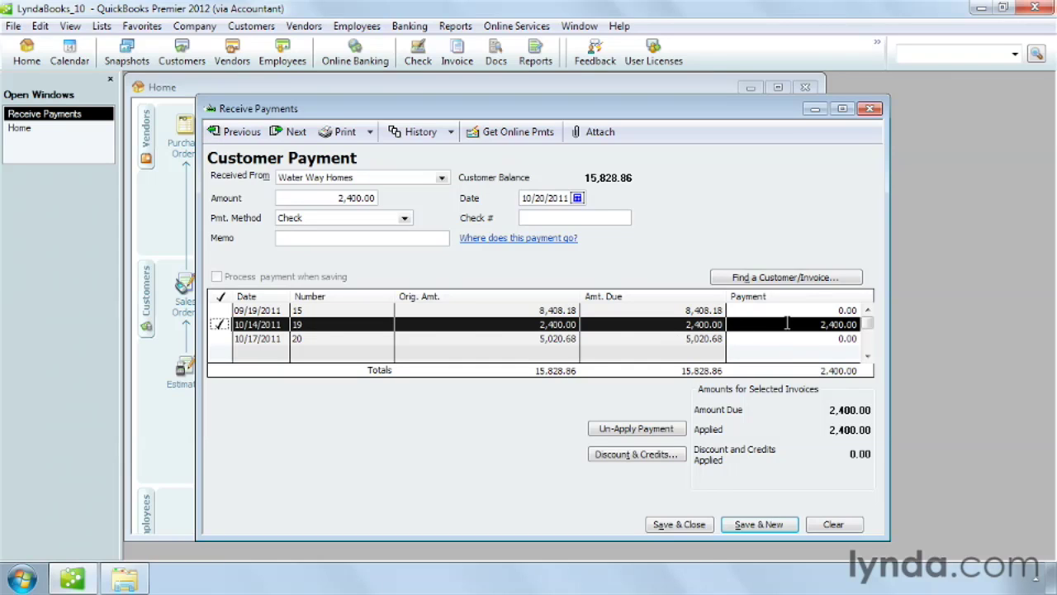
{"action": "left_click", "coordinate": [785, 324]}
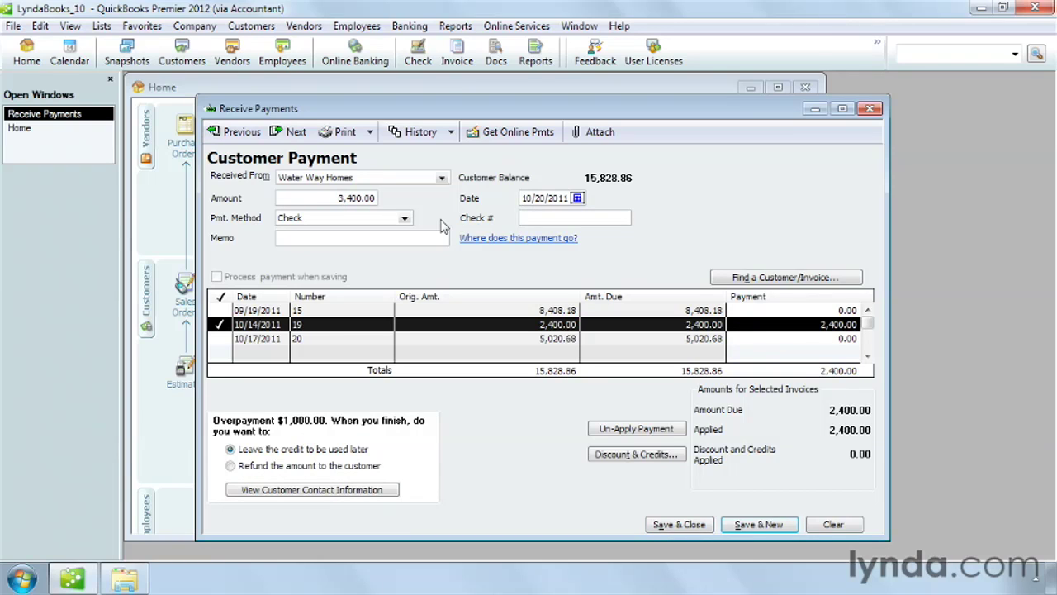
{"action": "mouse_move", "coordinate": [436, 275]}
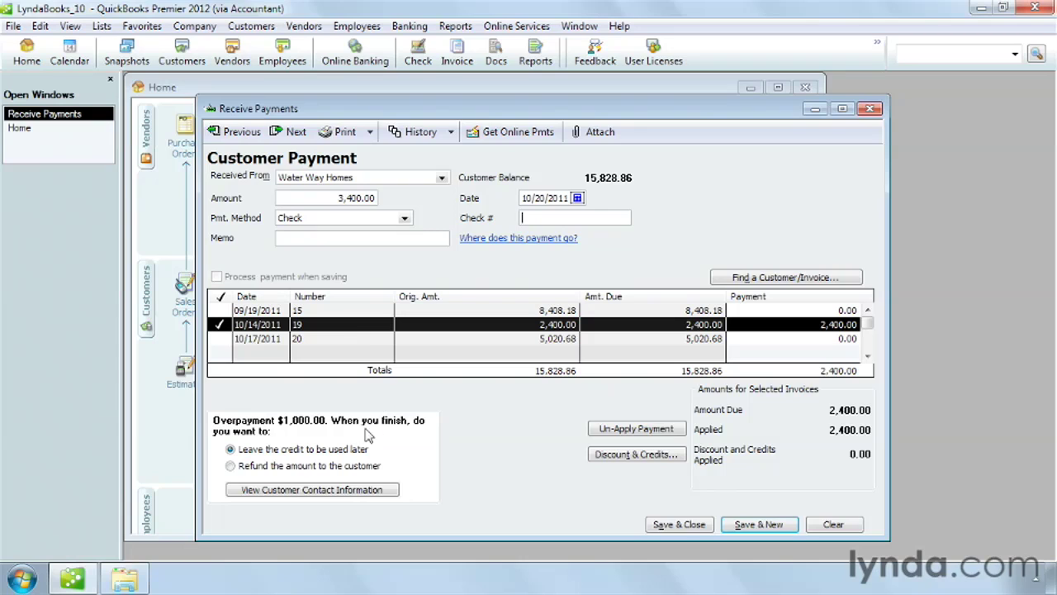
{"action": "mouse_move", "coordinate": [370, 429]}
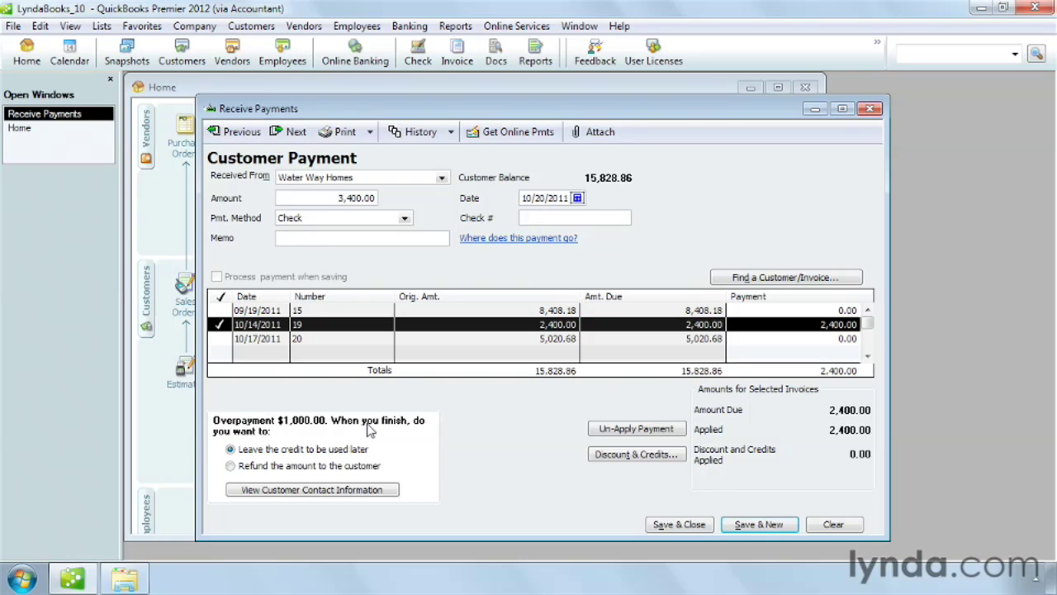
{"action": "mouse_move", "coordinate": [497, 479]}
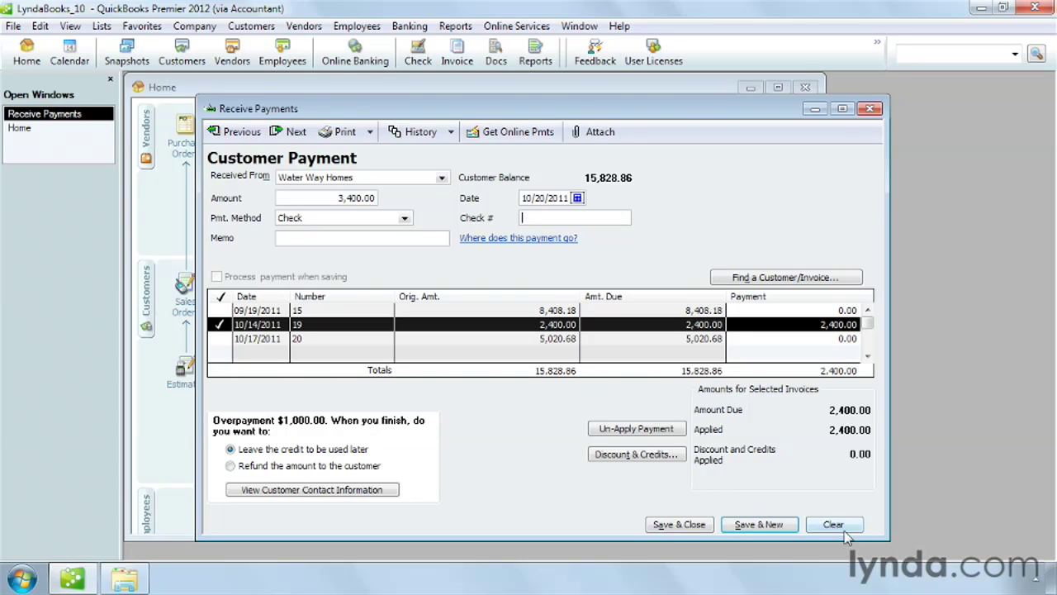
- Clear the unsaved overpaid payment and close the Receive Payments window
{"action": "left_click", "coordinate": [833, 524]}
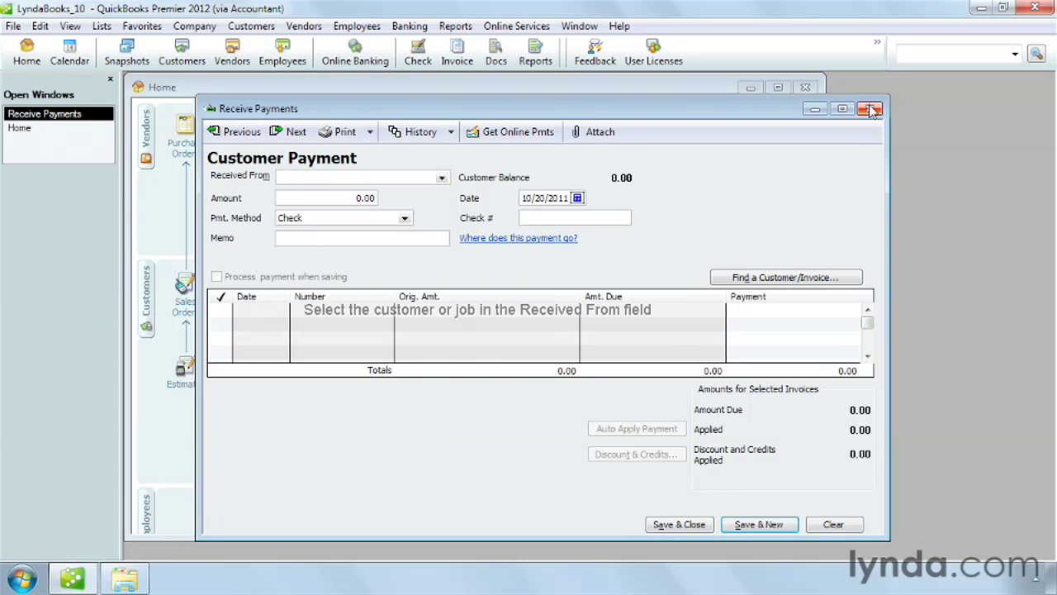
{"action": "left_click", "coordinate": [869, 109]}
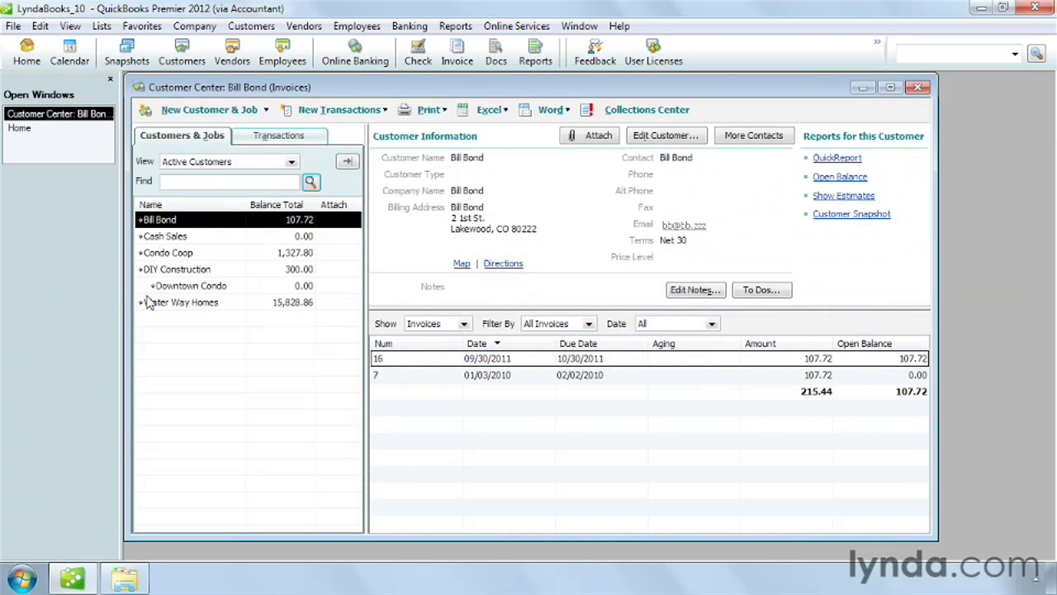
{"action": "mouse_move", "coordinate": [198, 310]}
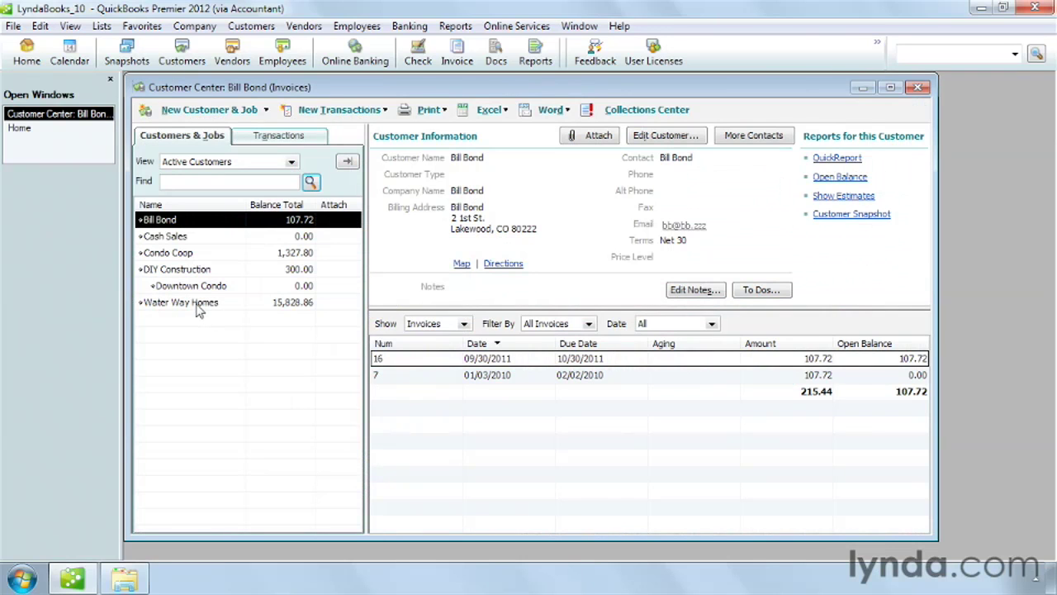
- Select Water Way Homes and filter its transactions to open invoices only
{"action": "left_click", "coordinate": [180, 301]}
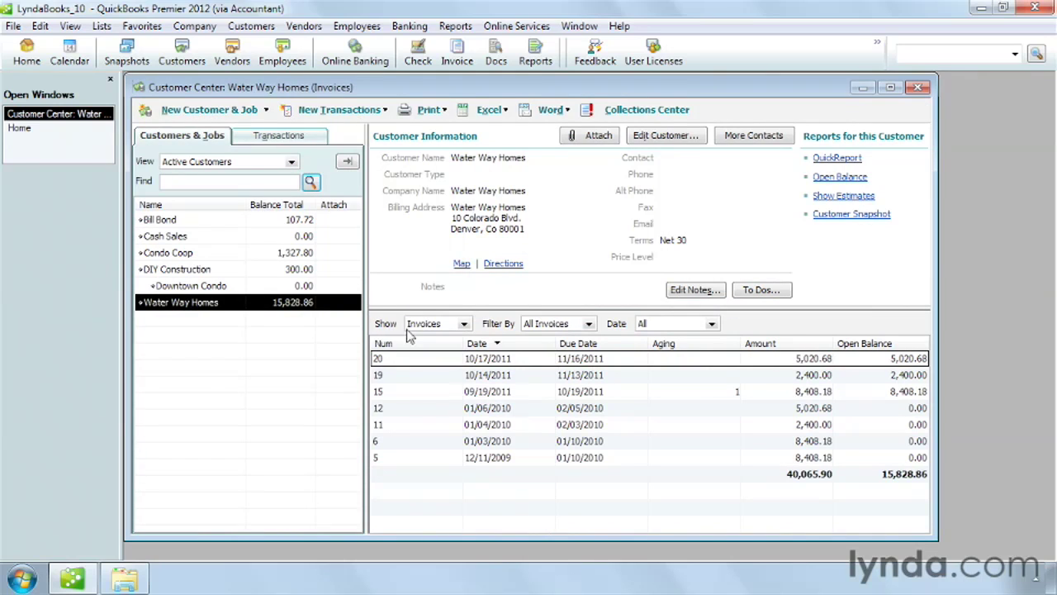
{"action": "mouse_move", "coordinate": [472, 383]}
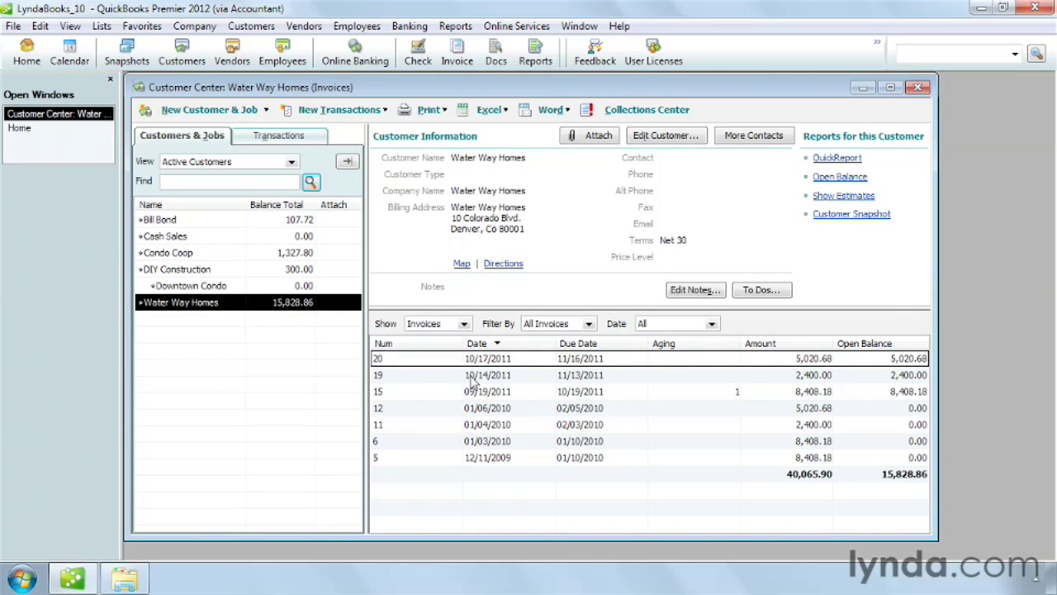
{"action": "left_click", "coordinate": [464, 322]}
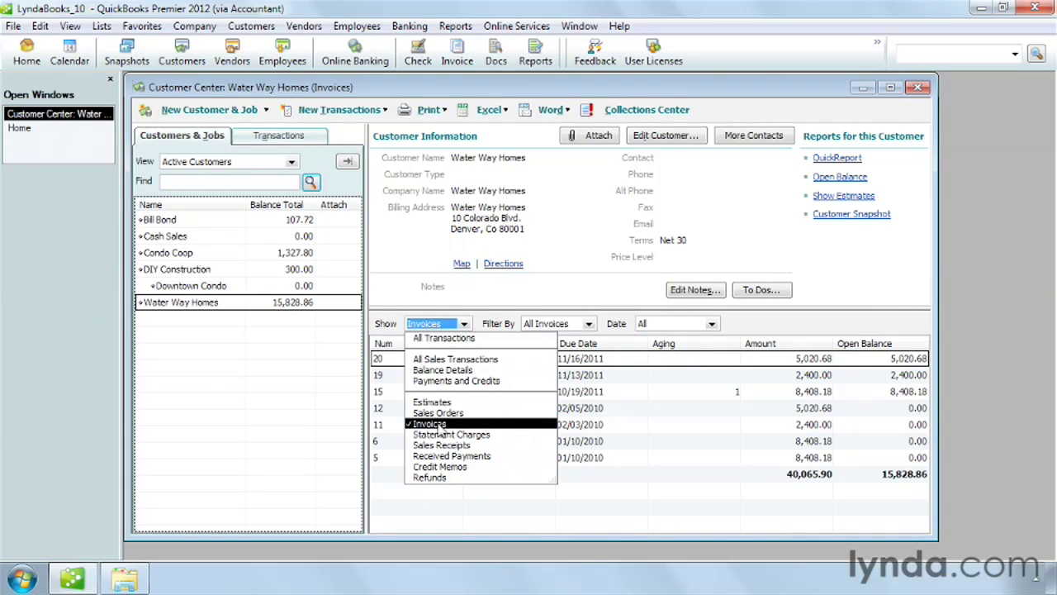
{"action": "left_click", "coordinate": [430, 423]}
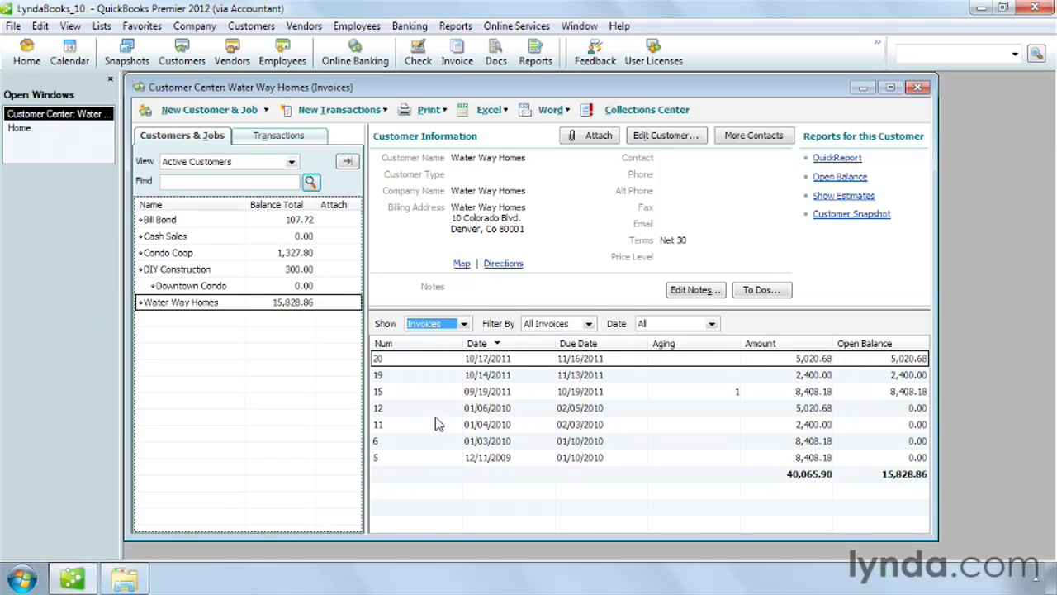
{"action": "mouse_move", "coordinate": [588, 322]}
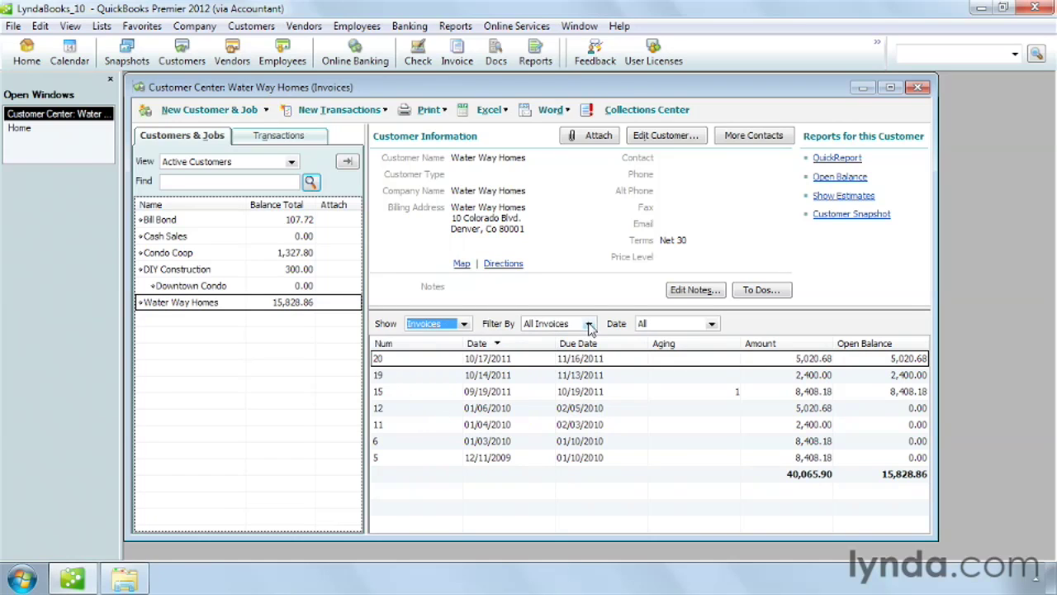
{"action": "left_click", "coordinate": [588, 322]}
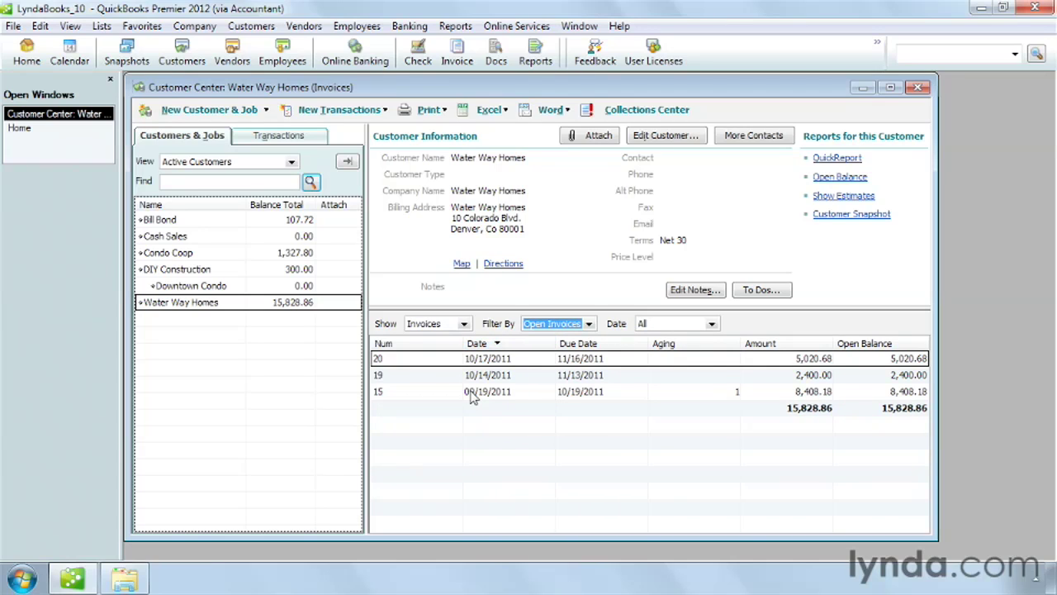
- Add a Check Payment line of 1000 to invoice 15 below the Lumber item
{"action": "double_click", "coordinate": [487, 391]}
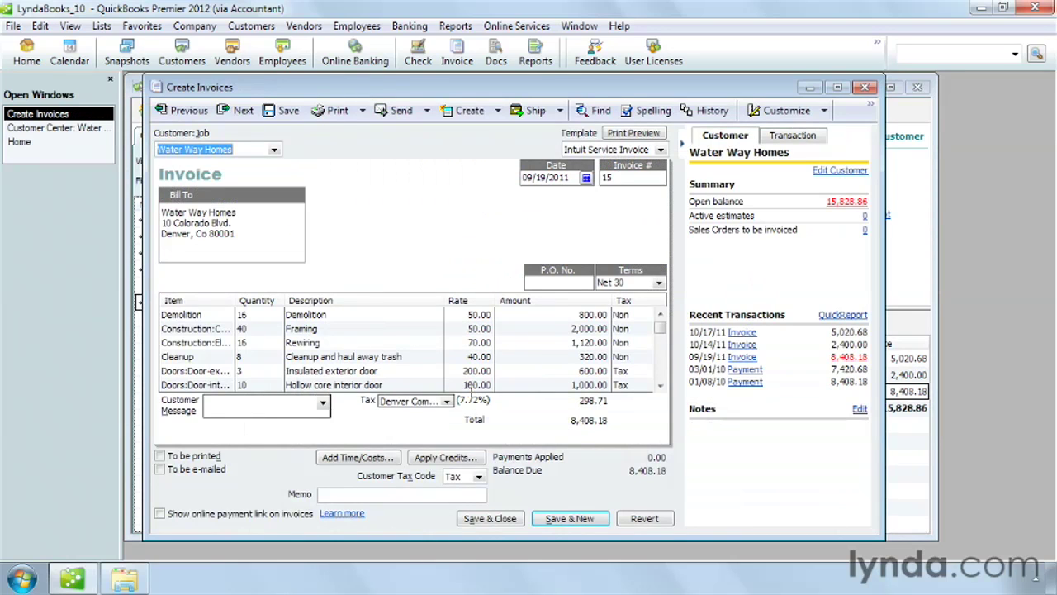
{"action": "mouse_move", "coordinate": [657, 401]}
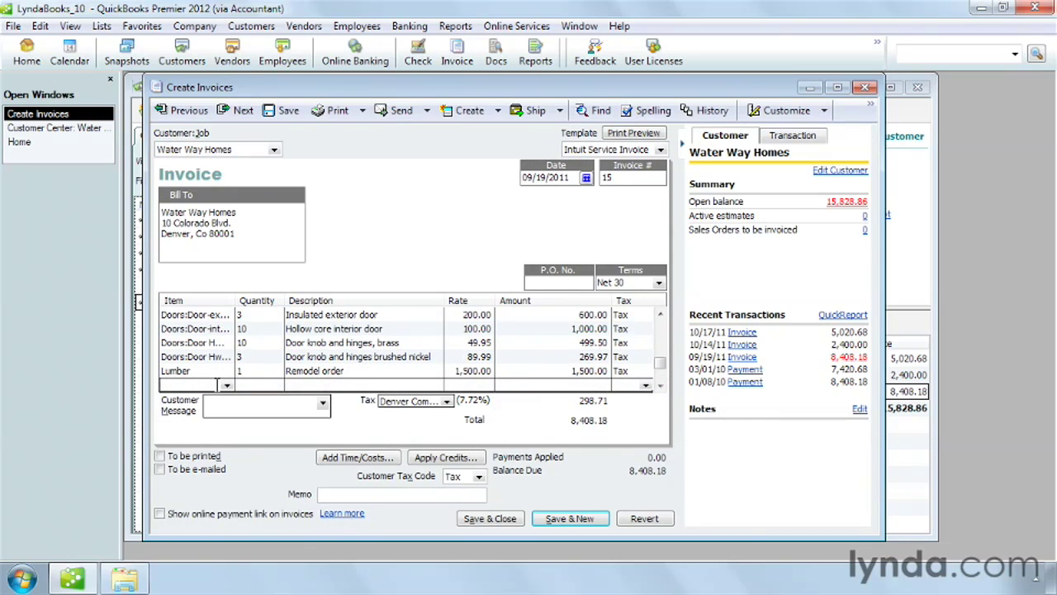
{"action": "left_click", "coordinate": [228, 385]}
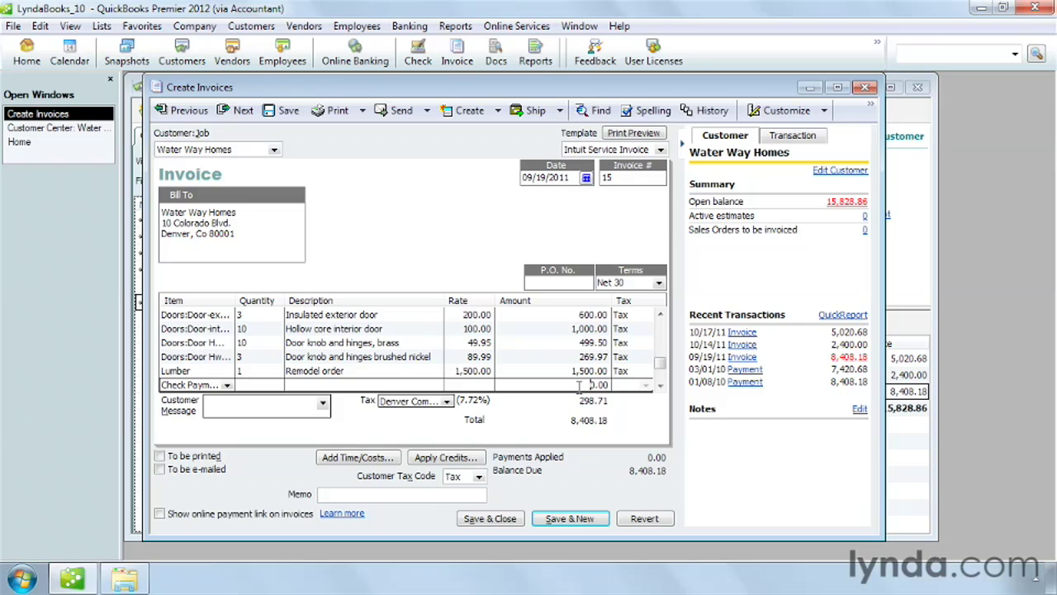
{"action": "type", "text": "1000"}
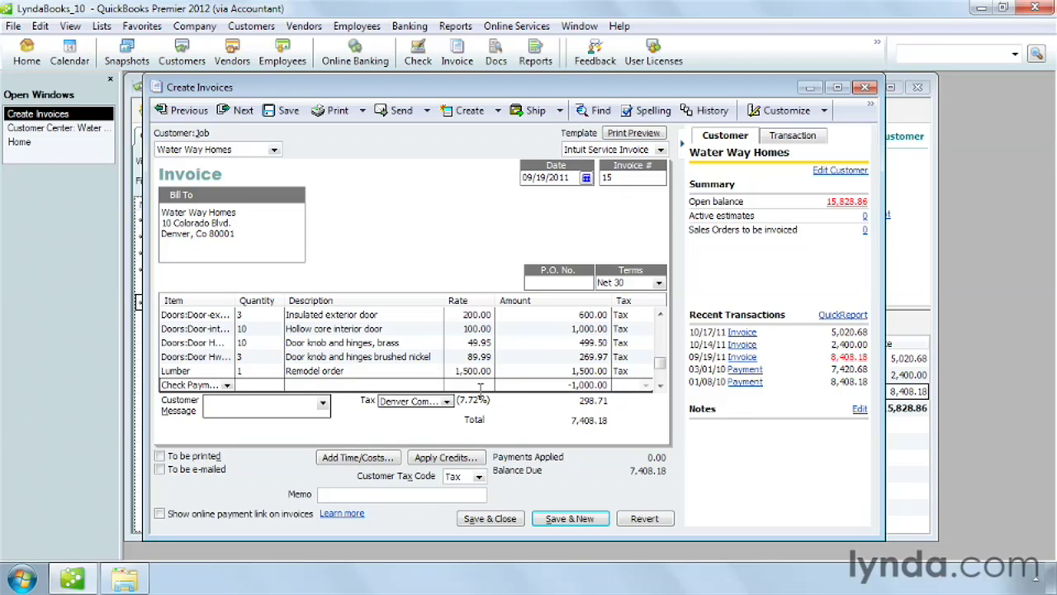
{"action": "mouse_move", "coordinate": [537, 470]}
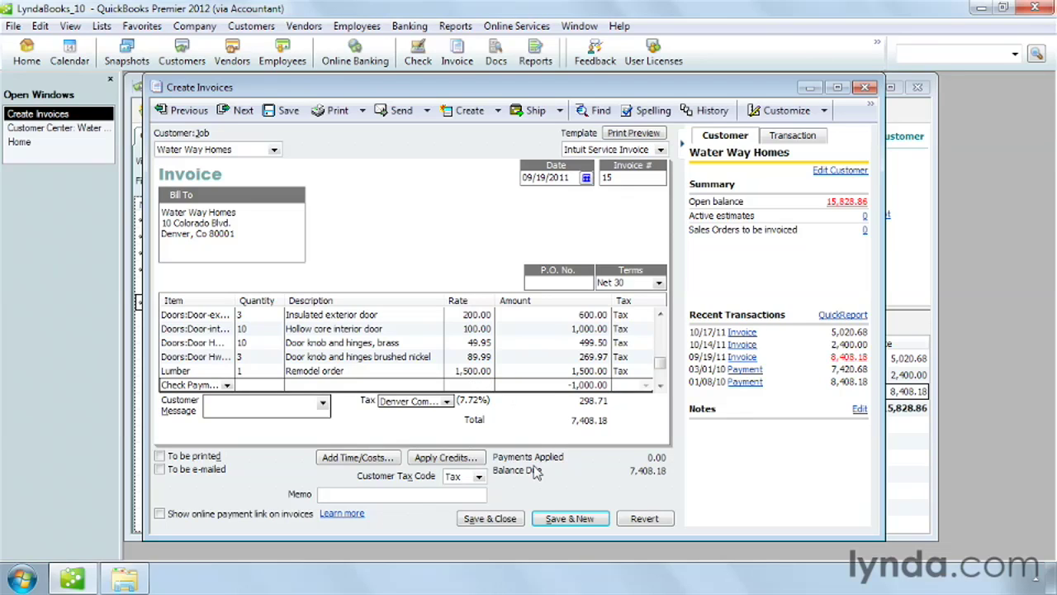